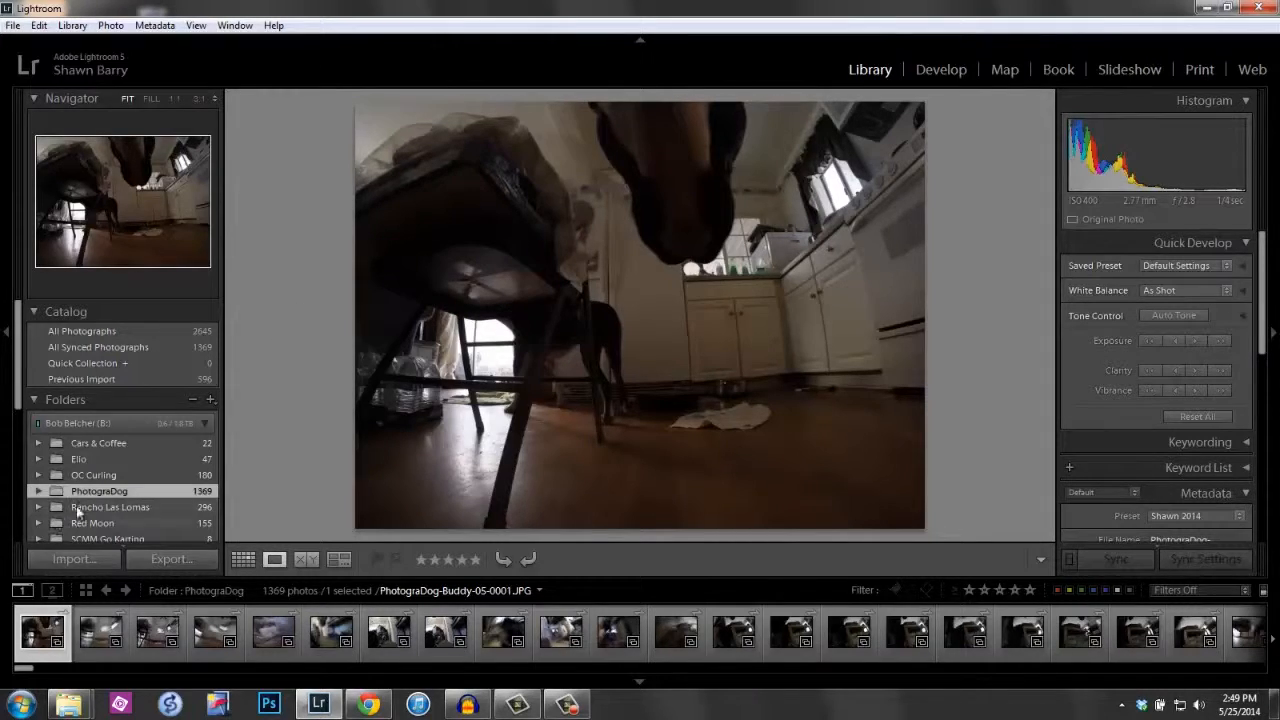
mouse_move(99, 490)
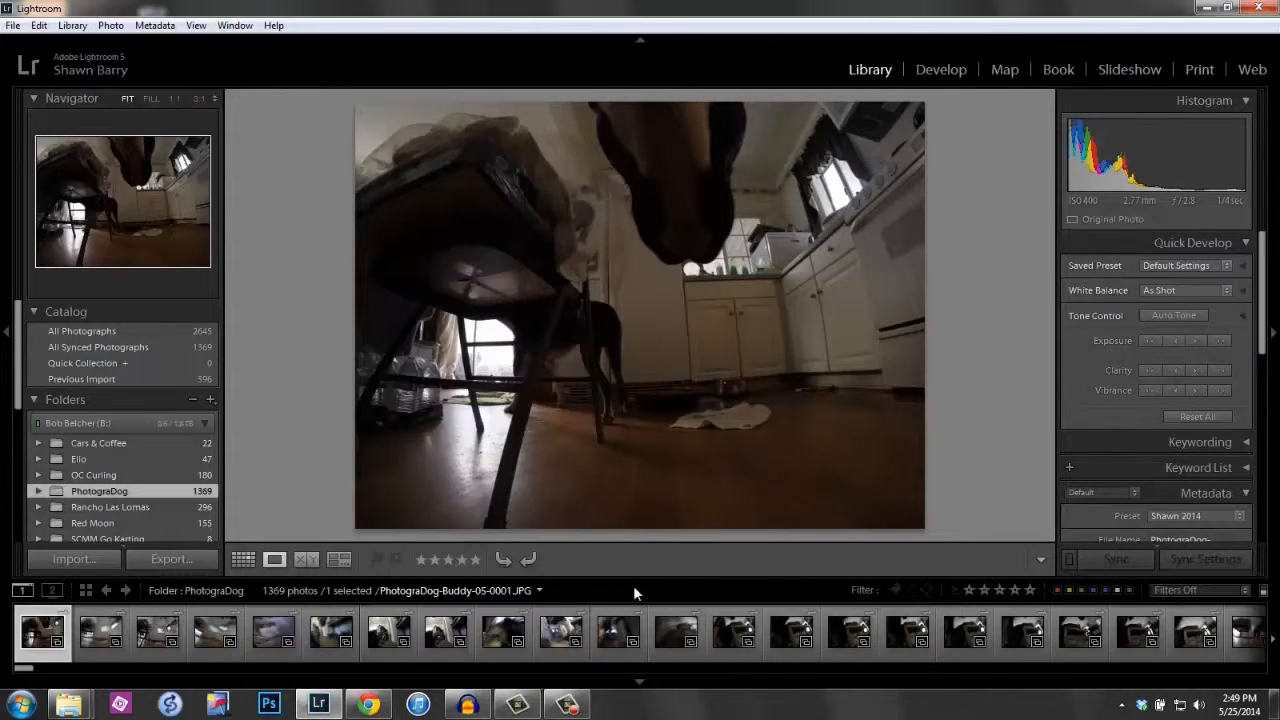
mouse_move(873, 603)
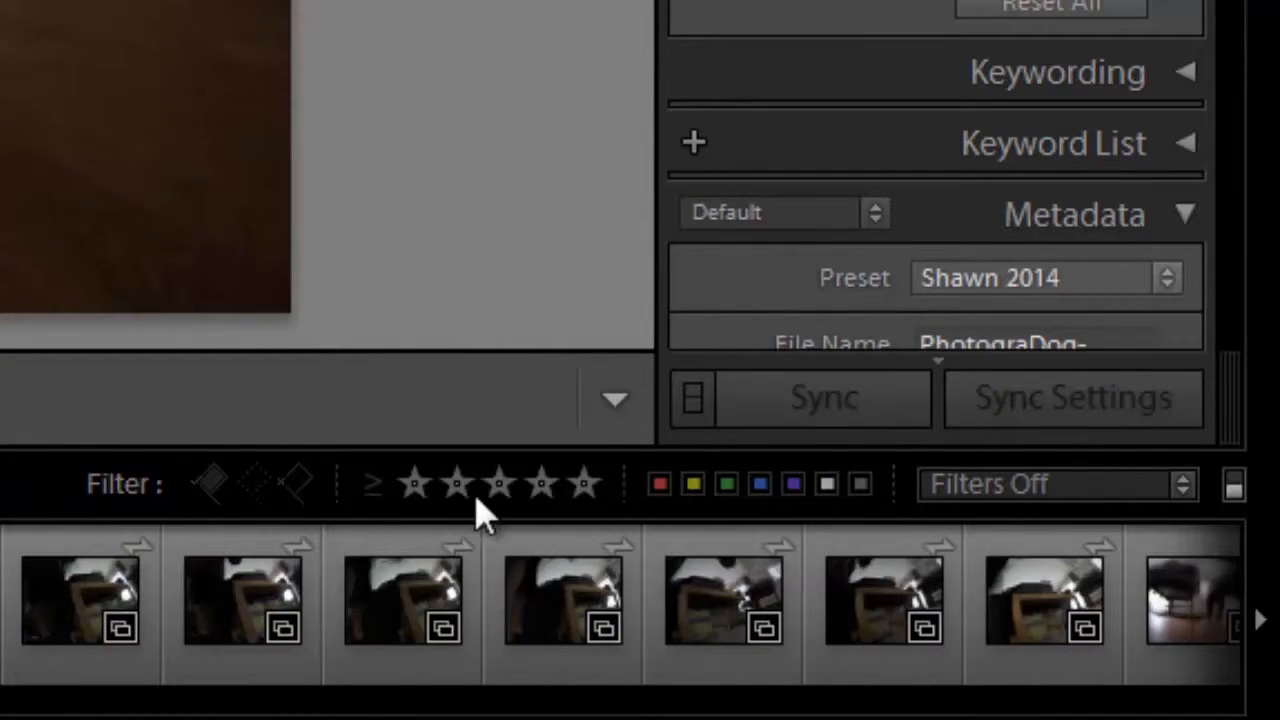
mouse_move(120, 484)
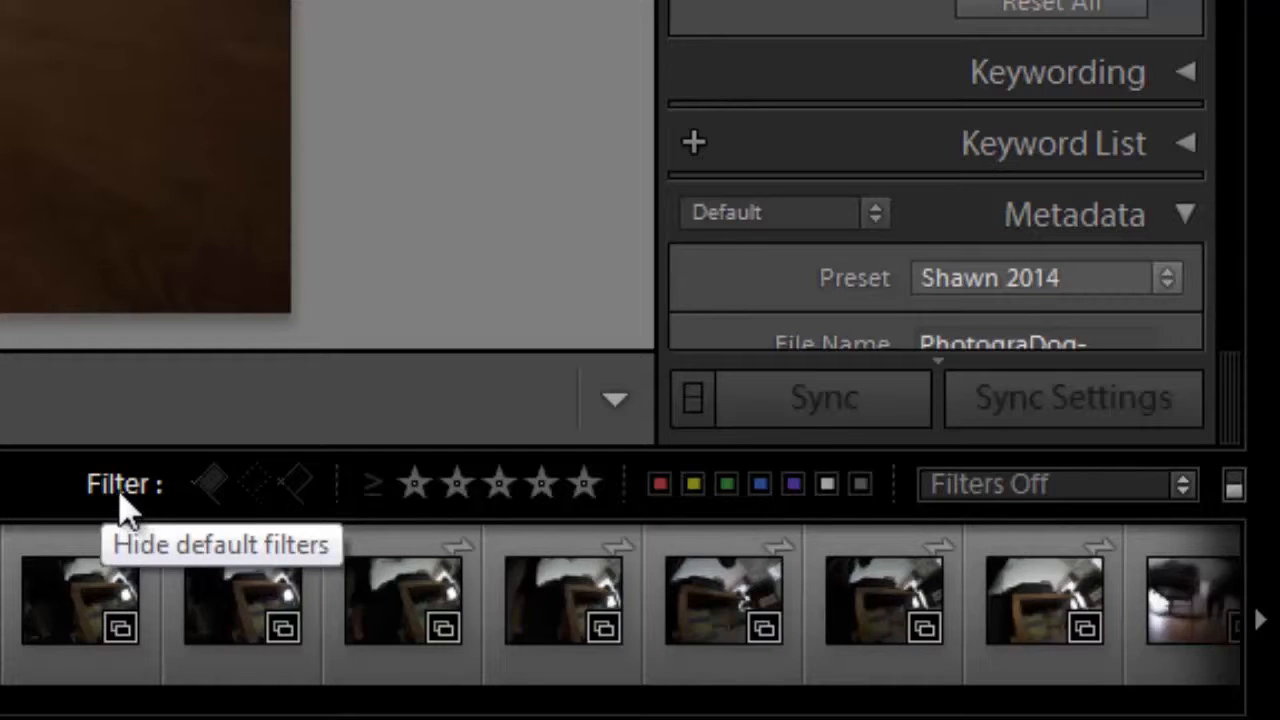
Open the filter presets list from the Filters Off dropdown in the filmstrip.
click(123, 484)
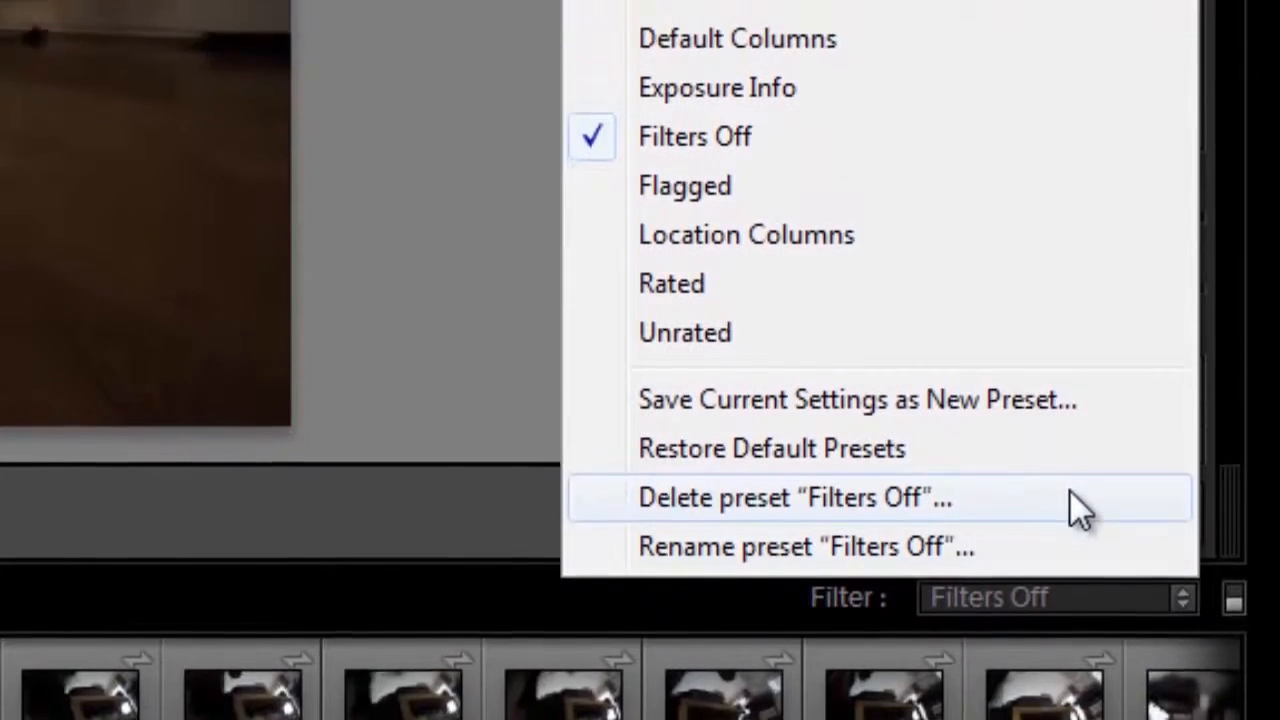
Apply the Flagged filter preset (65 of 1,369 photos) and preview two flagged photos.
click(685, 185)
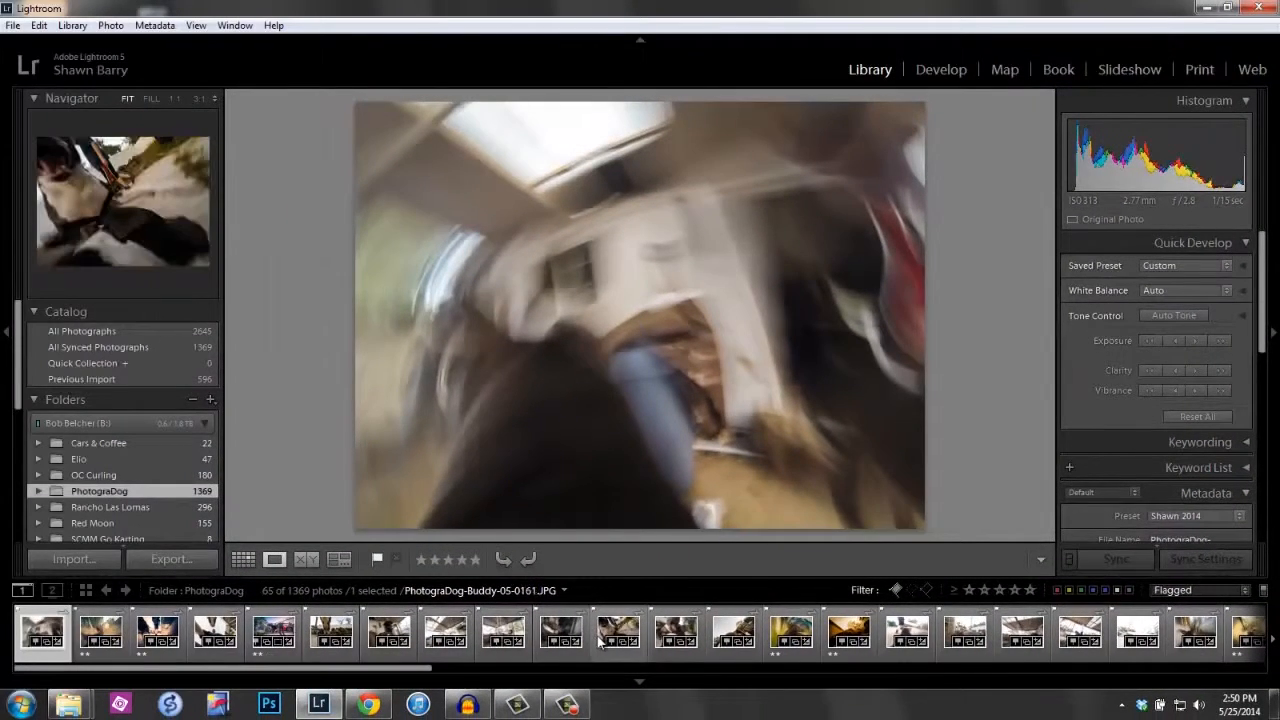
click(331, 633)
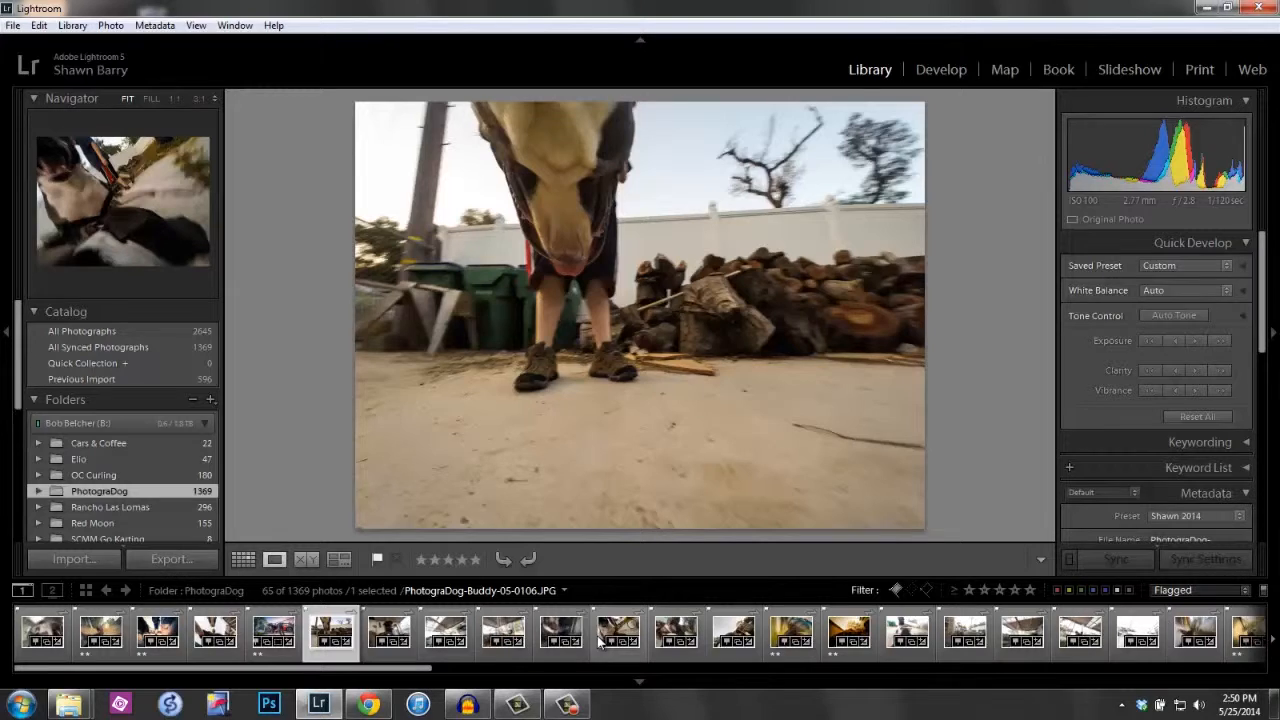
click(503, 632)
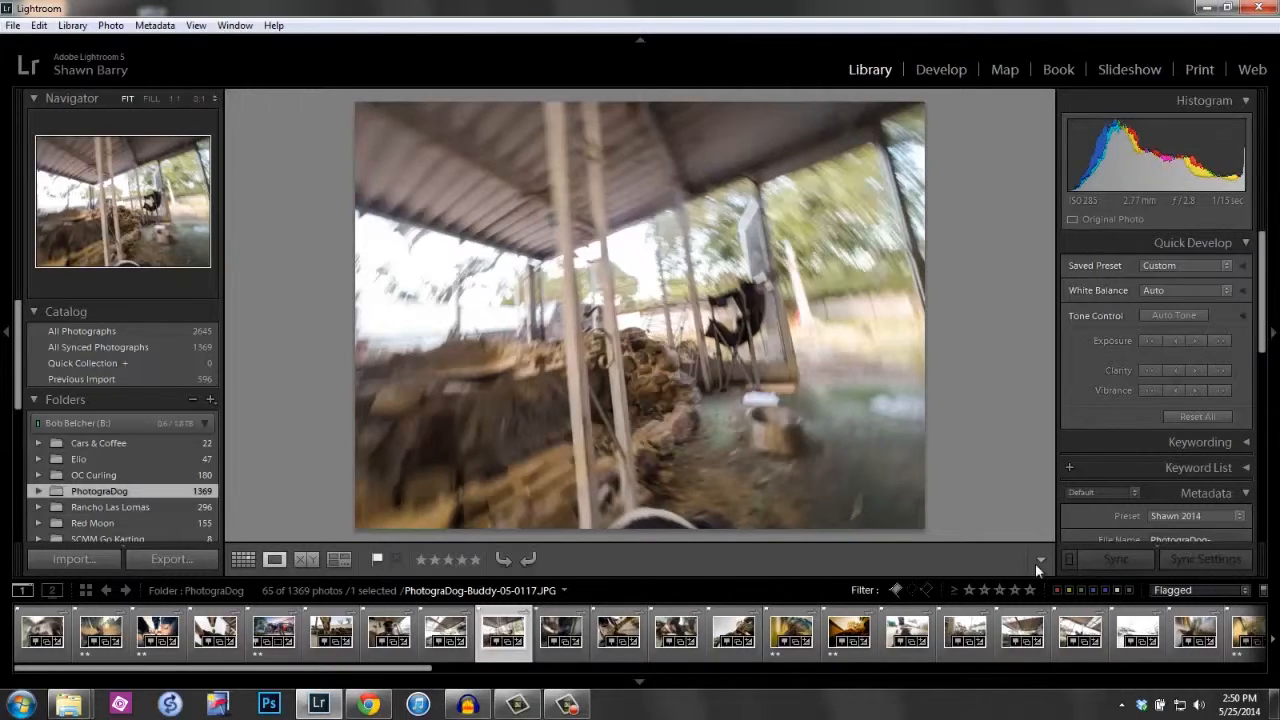
Add a rating filter of two stars or higher, then browse the nine remaining photos.
click(790, 630)
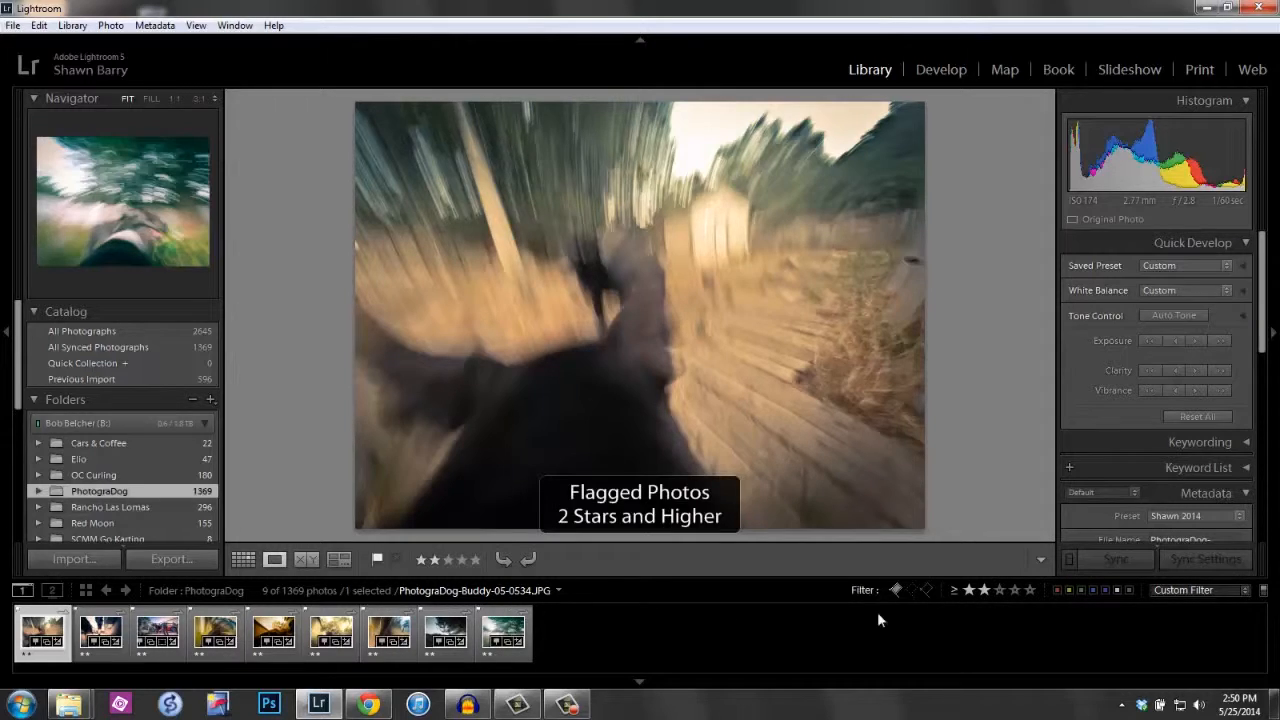
click(503, 632)
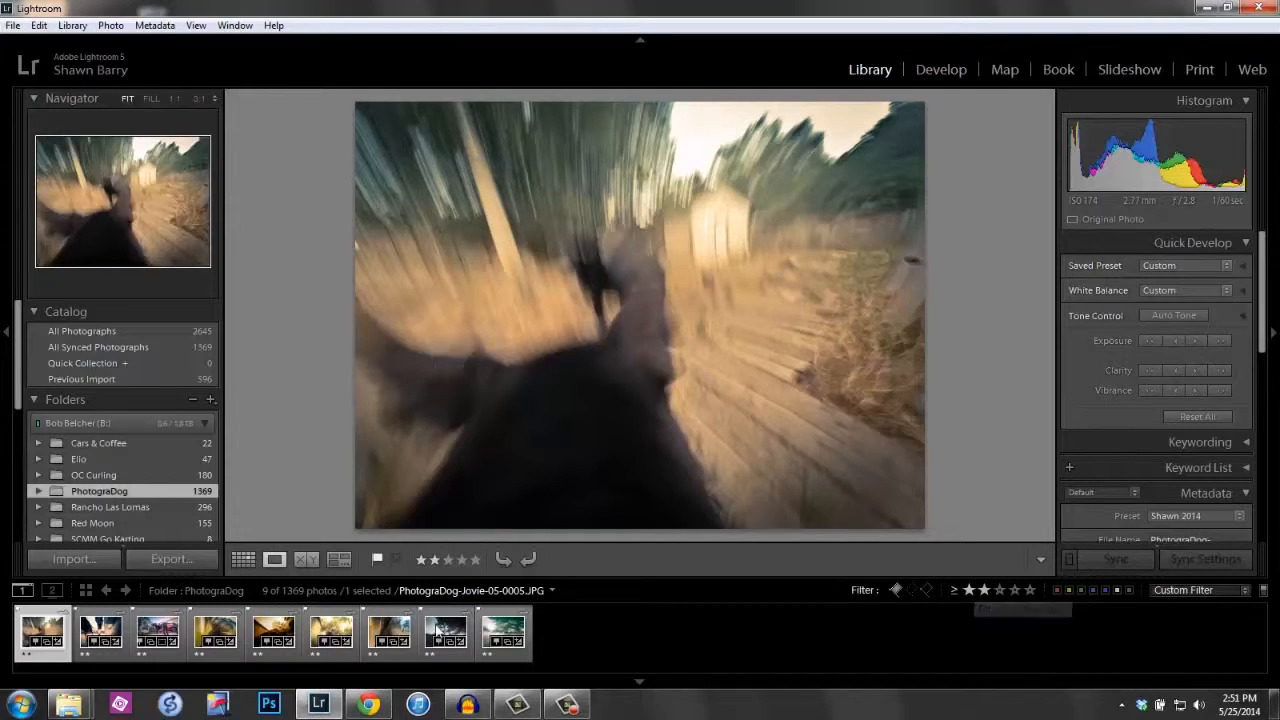
mouse_move(445, 630)
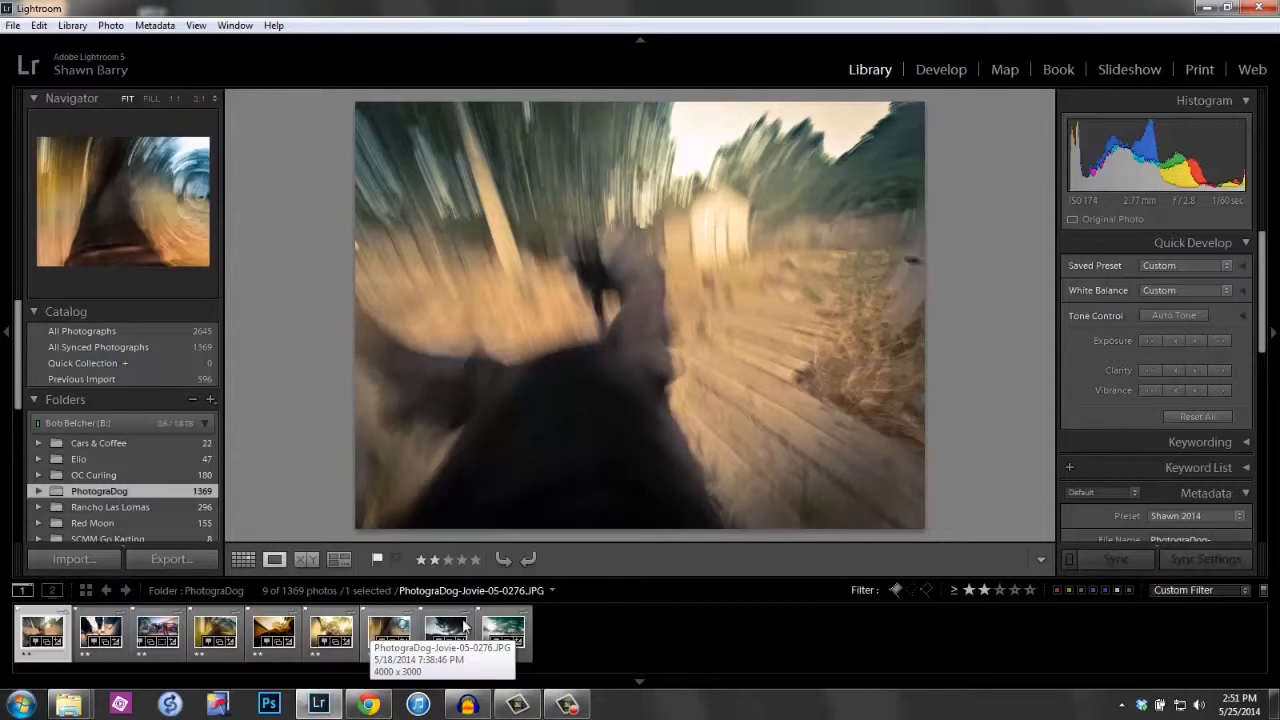
mouse_move(383, 647)
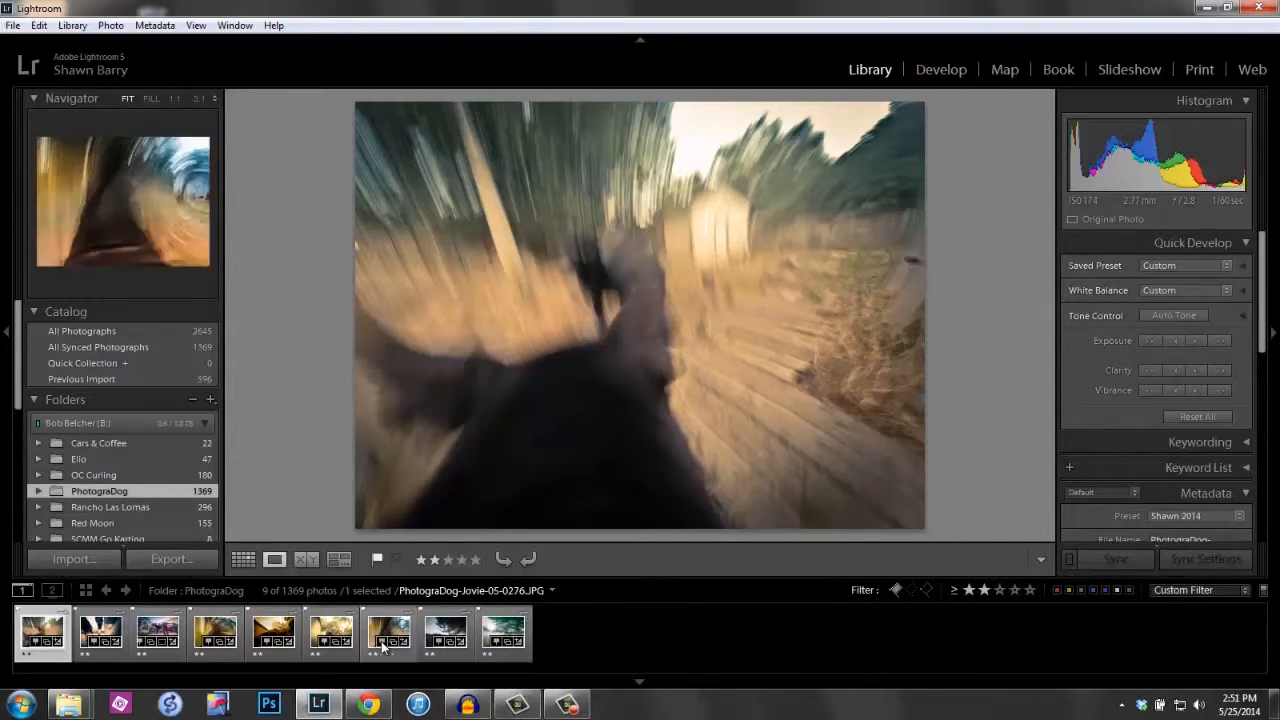
click(215, 632)
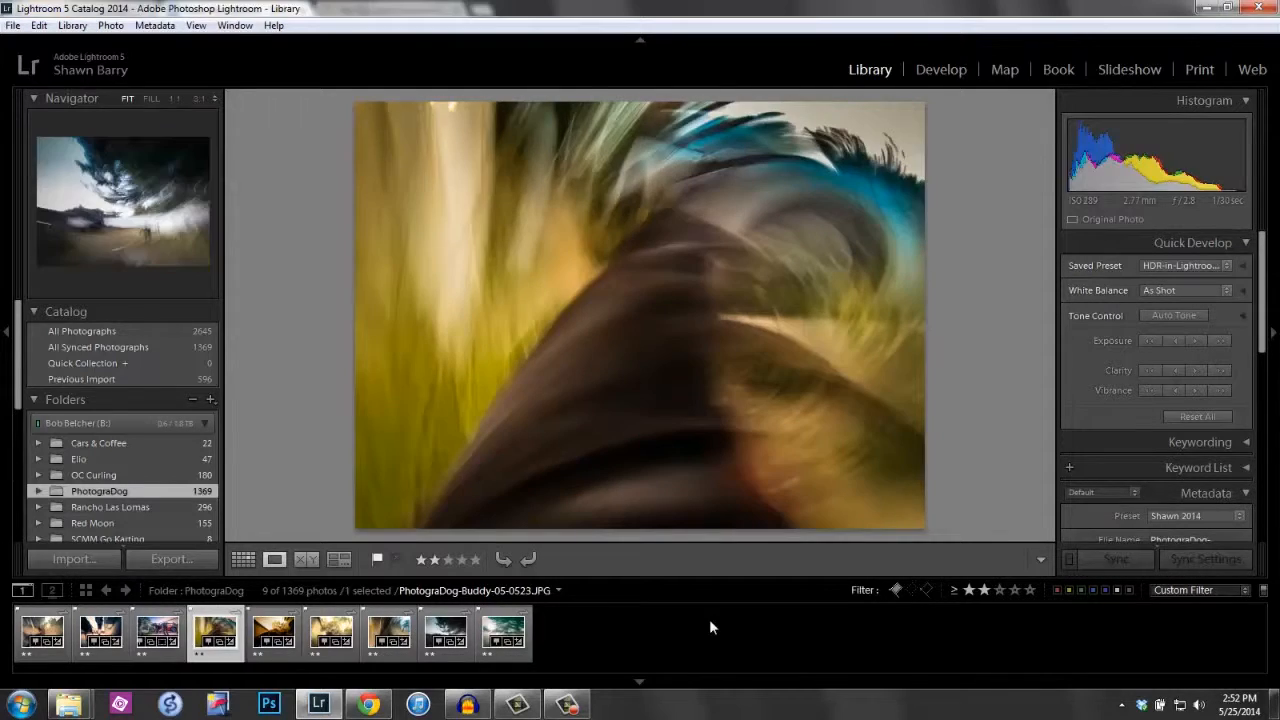
mouse_move(818, 600)
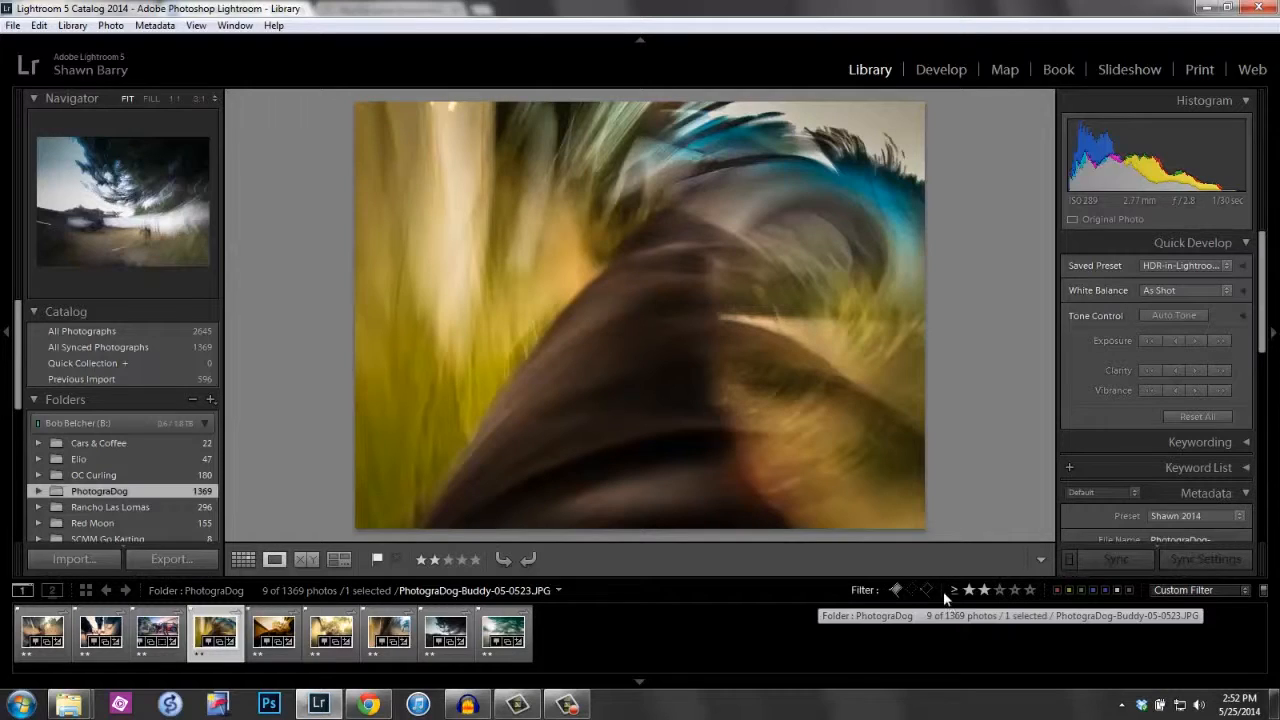
mouse_move(843, 635)
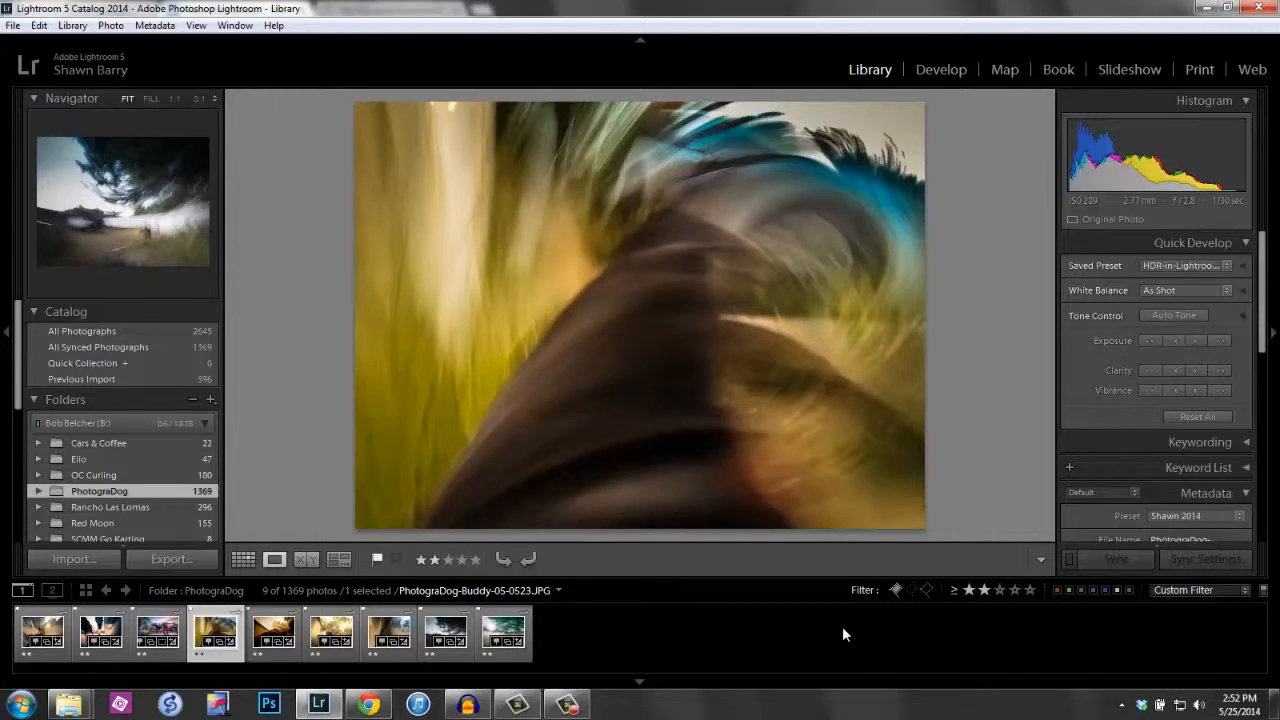